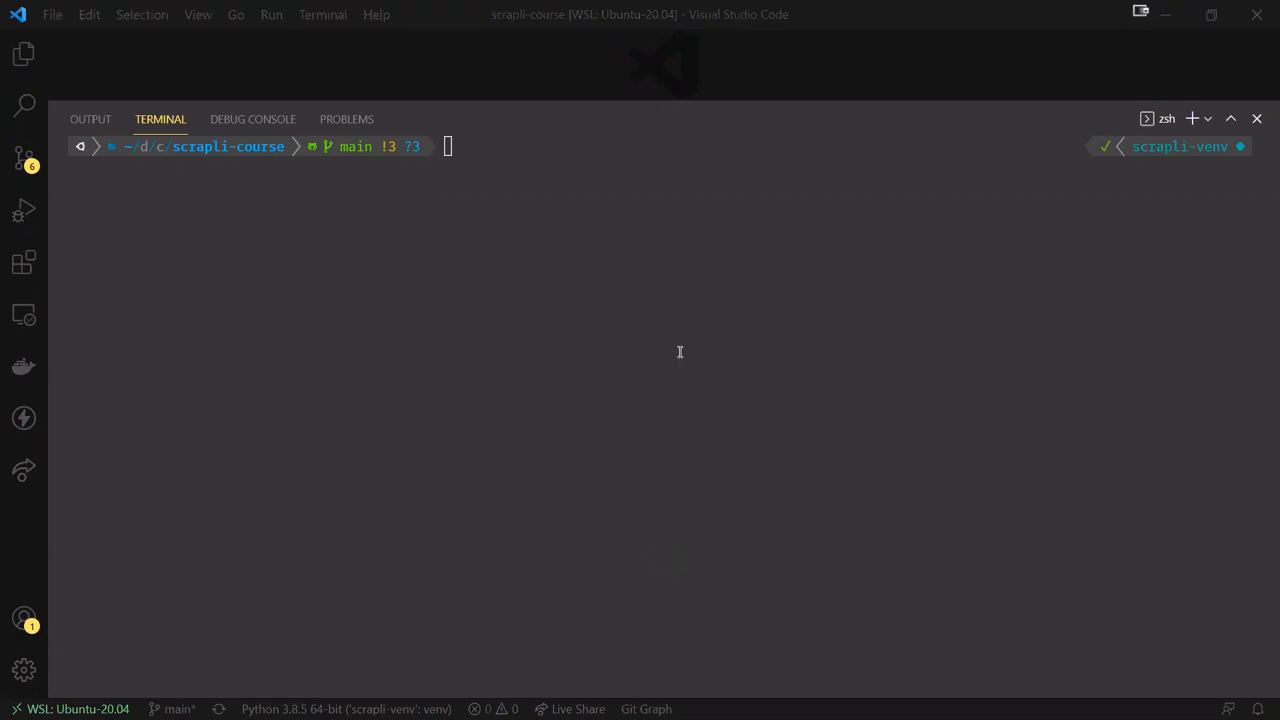
- Install scrapli with pip3, start python, and import rich print and Scrapli
type("pip3 install scrapli")
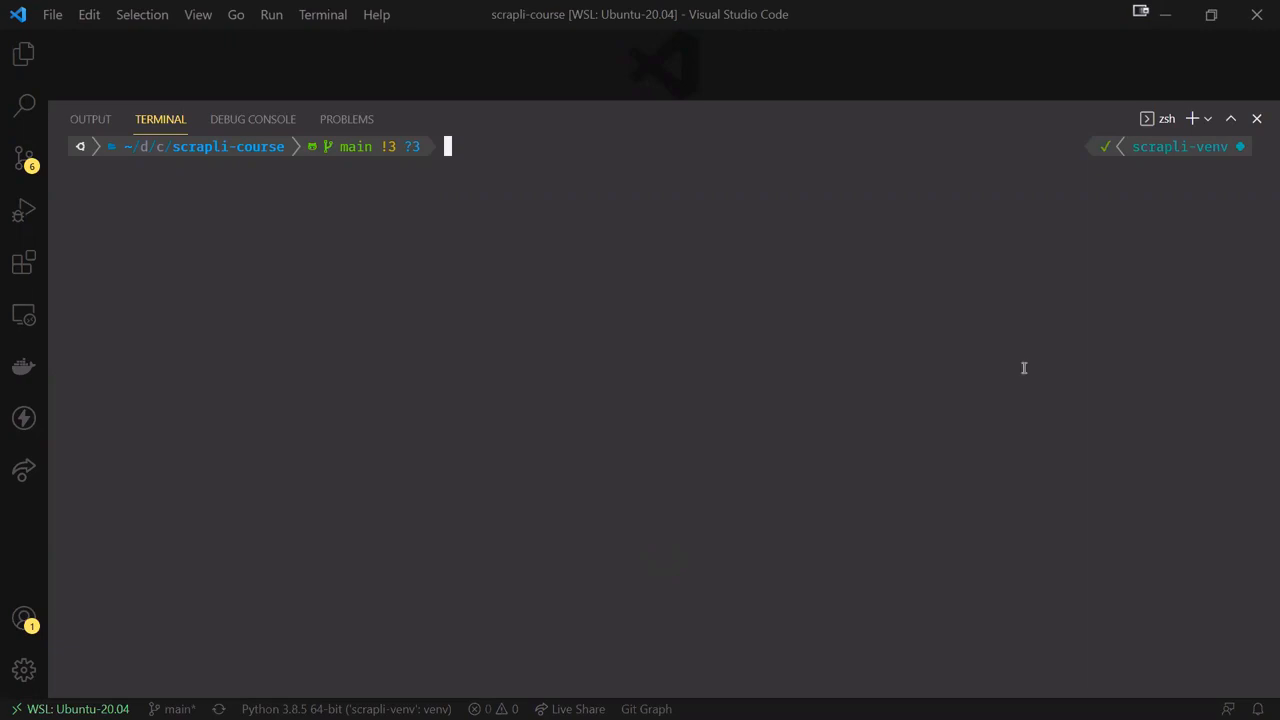
type("python")
type("import os")
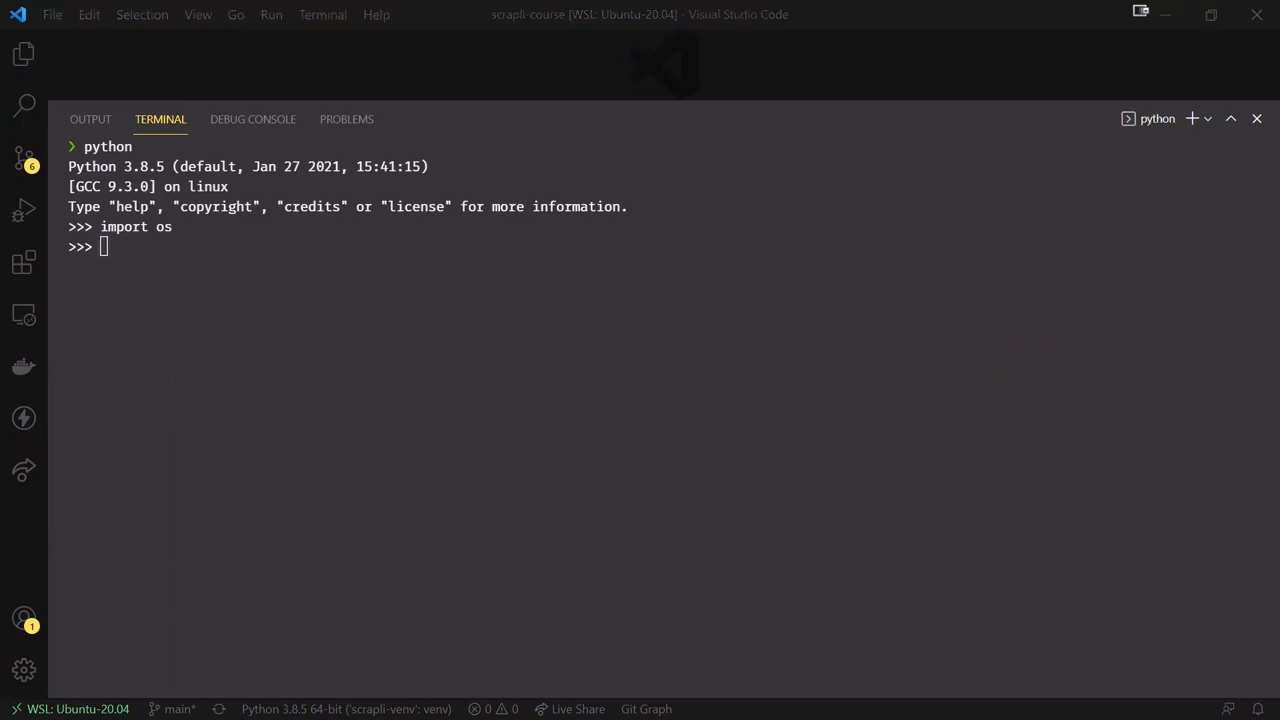
type("from rich import print")
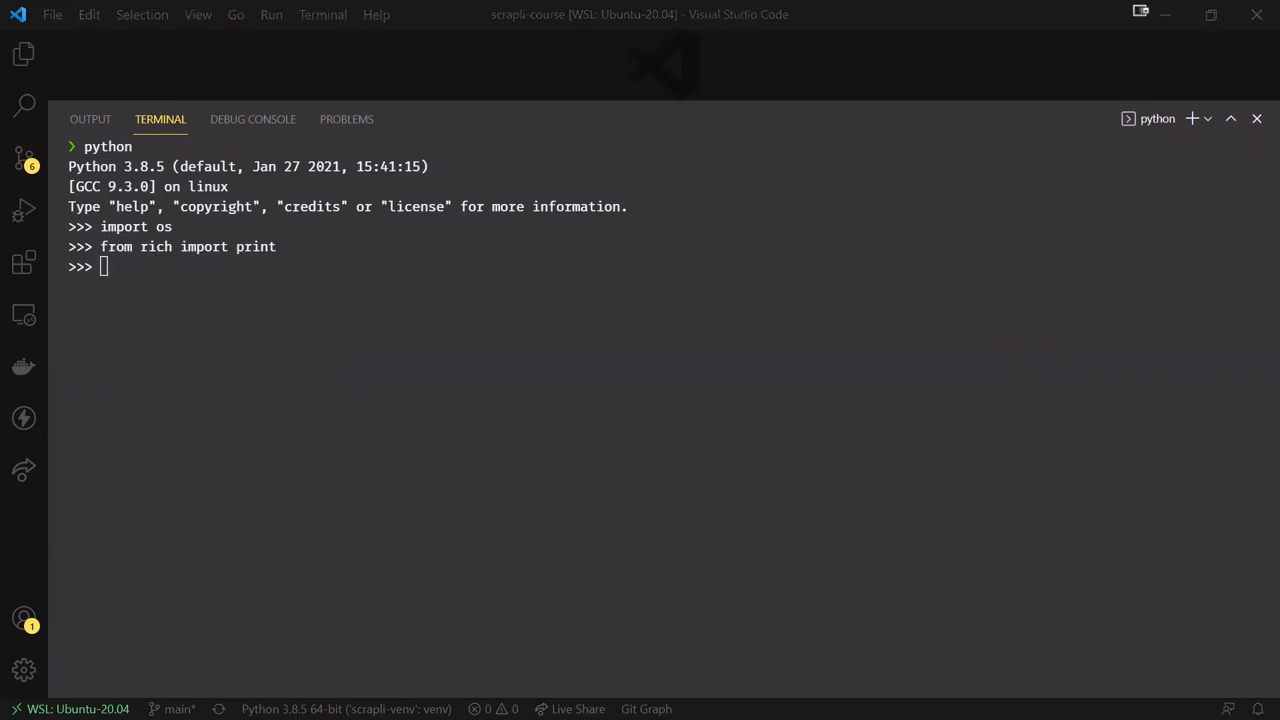
type("from scrapli import Scrapli")
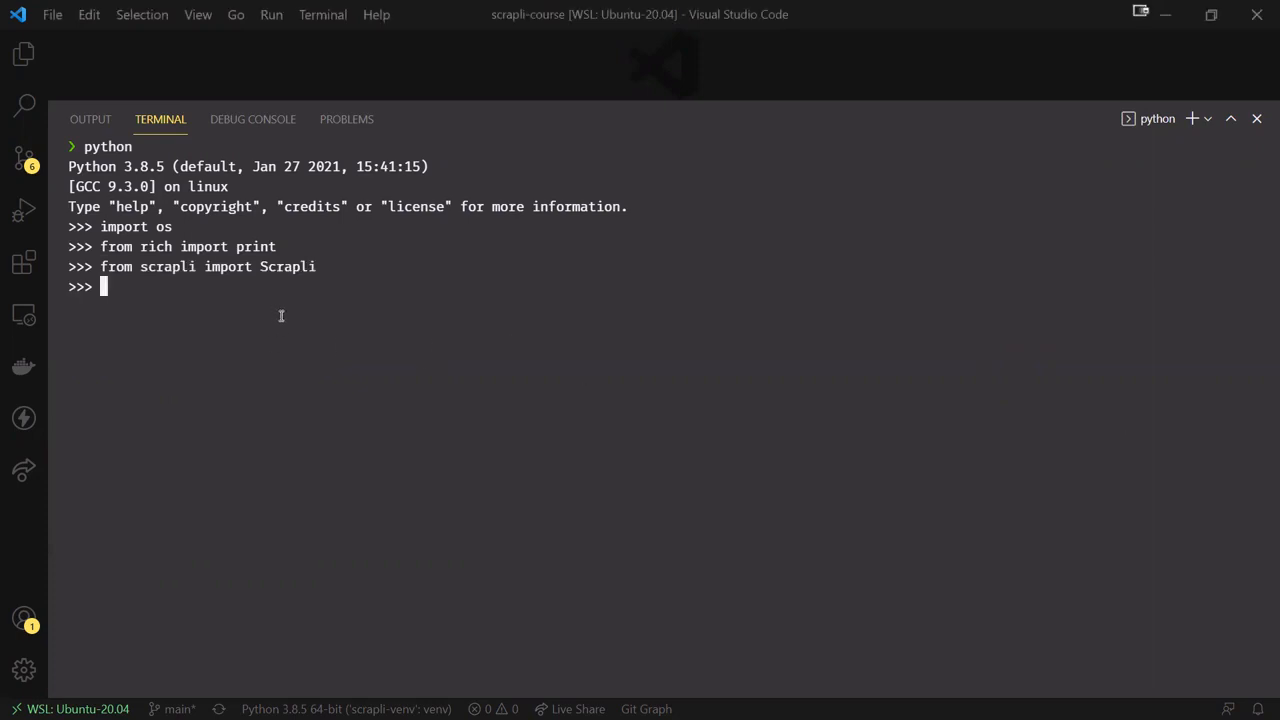
- Define the cisco_nxos device connection settings dictionary
key("Return")
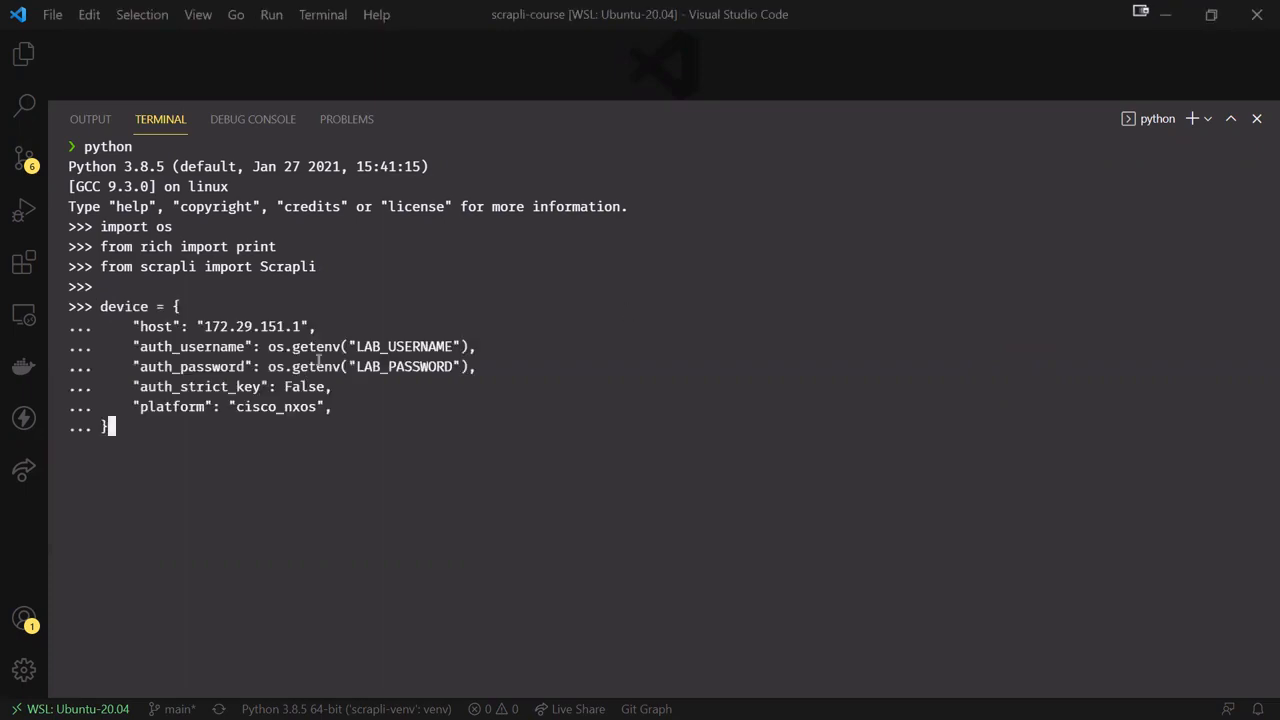
key("Return")
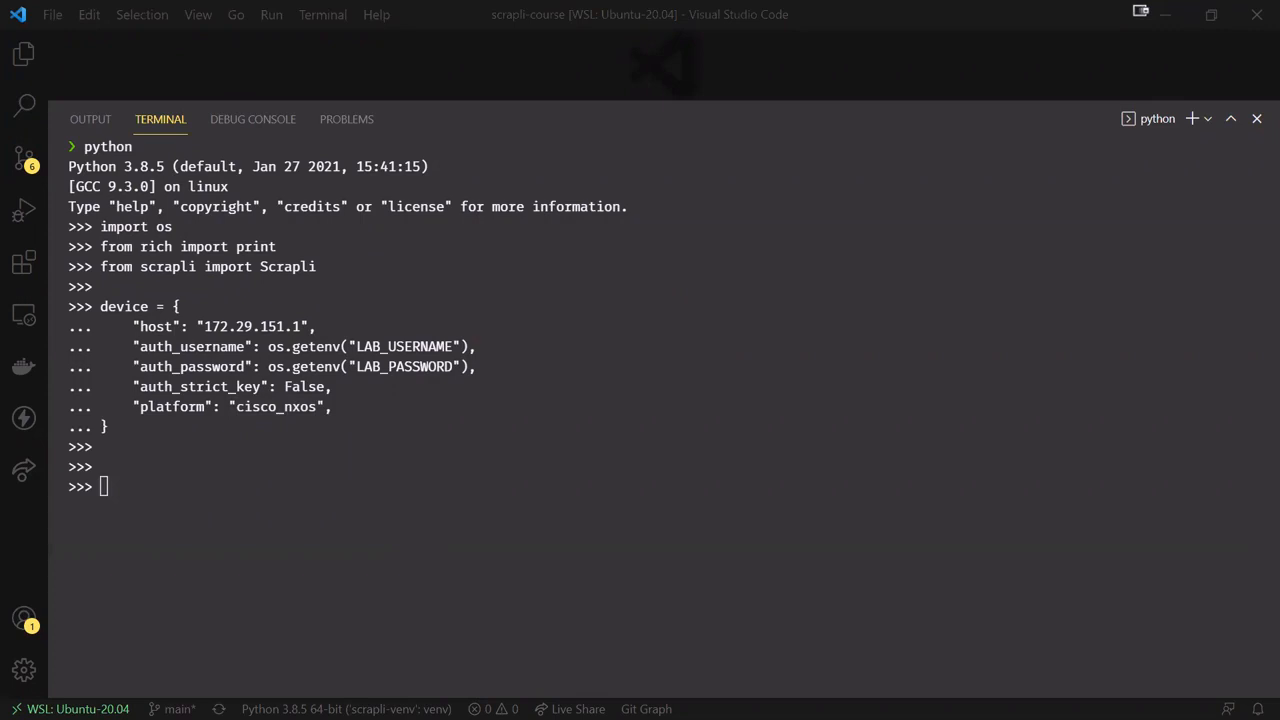
- Run a with Scrapli(**device) block sending "show ip interface brief" into response
type("with Scrapli(**device) as conn:")
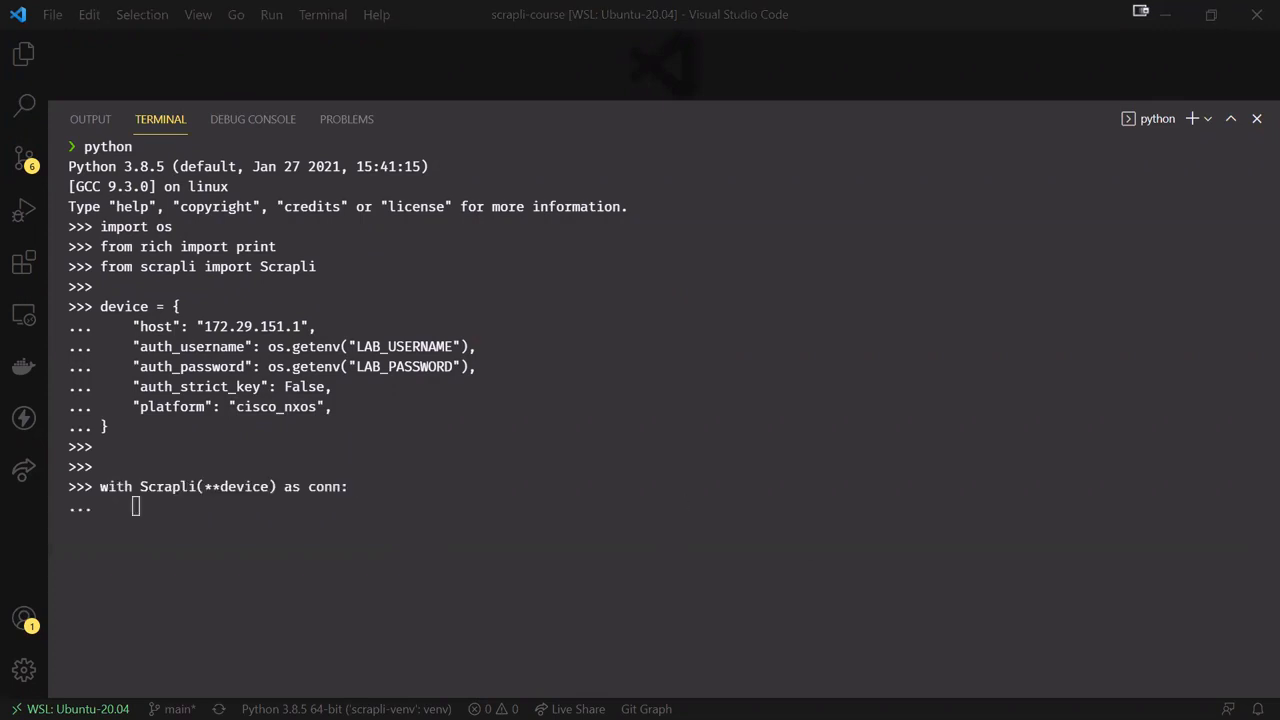
type("response = conn.send_command(\"show ip interface brief\")")
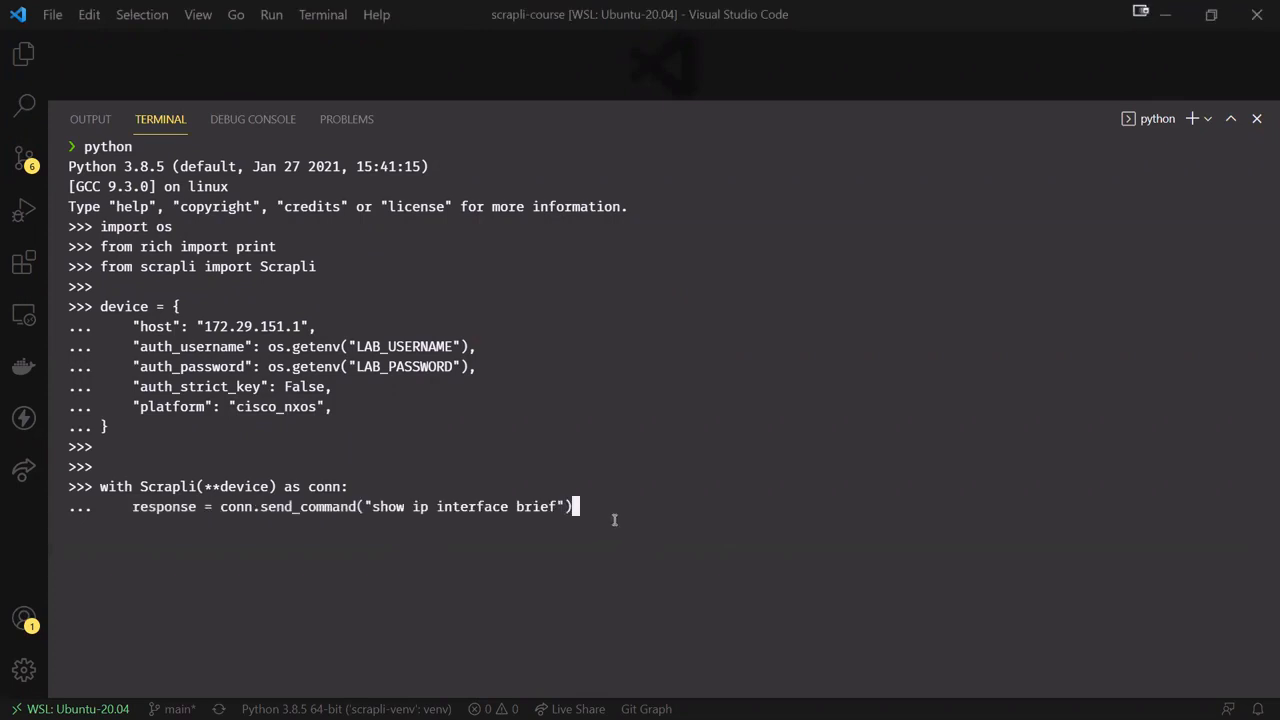
key("Return")
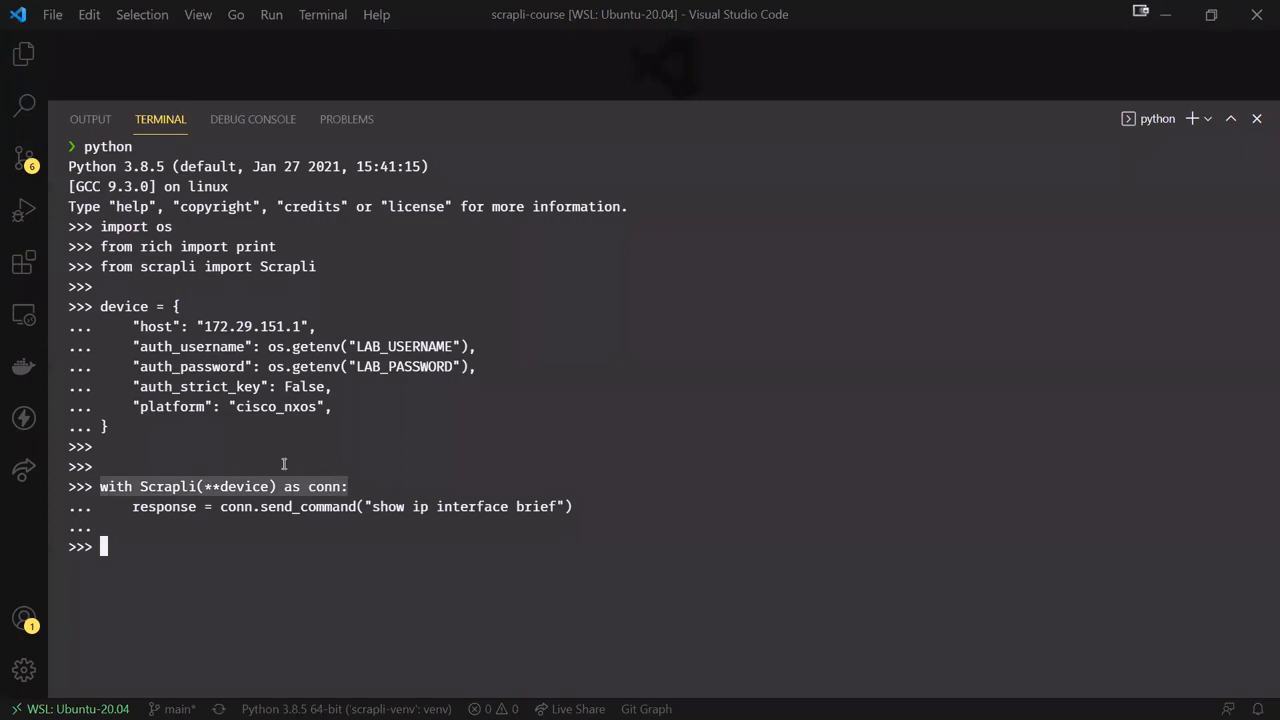
mouse_move(132, 508)
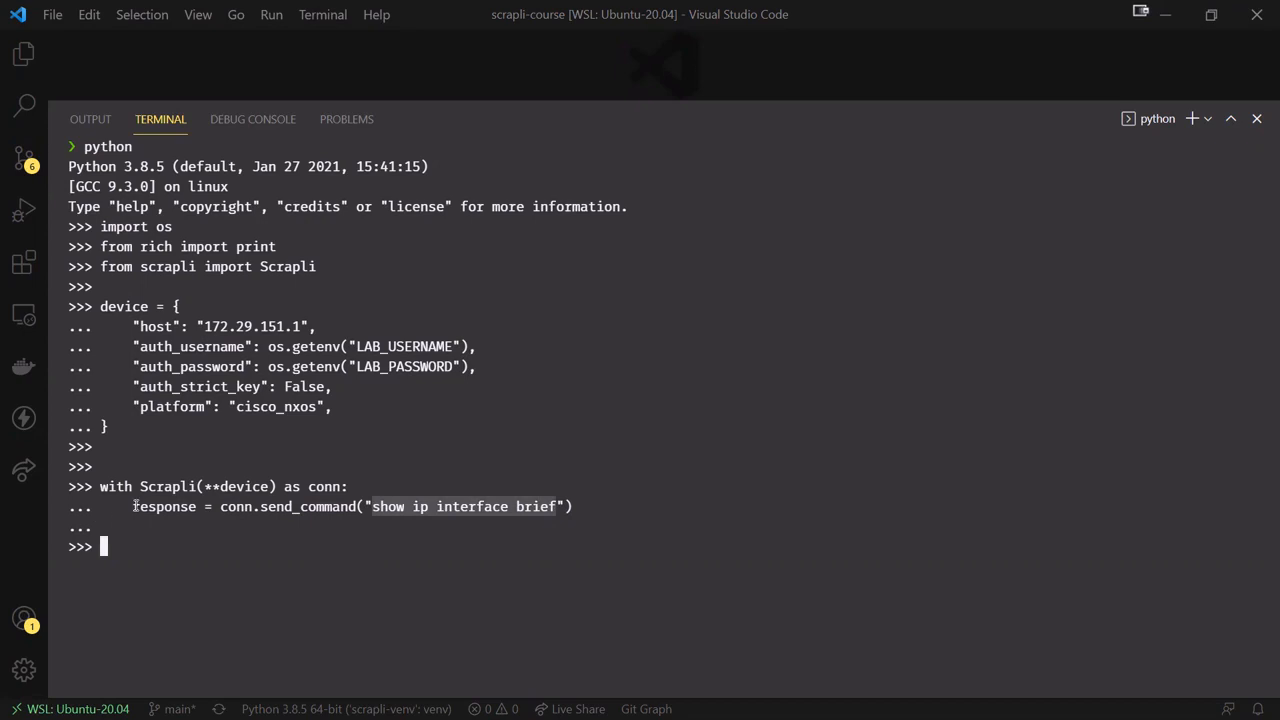
mouse_move(184, 576)
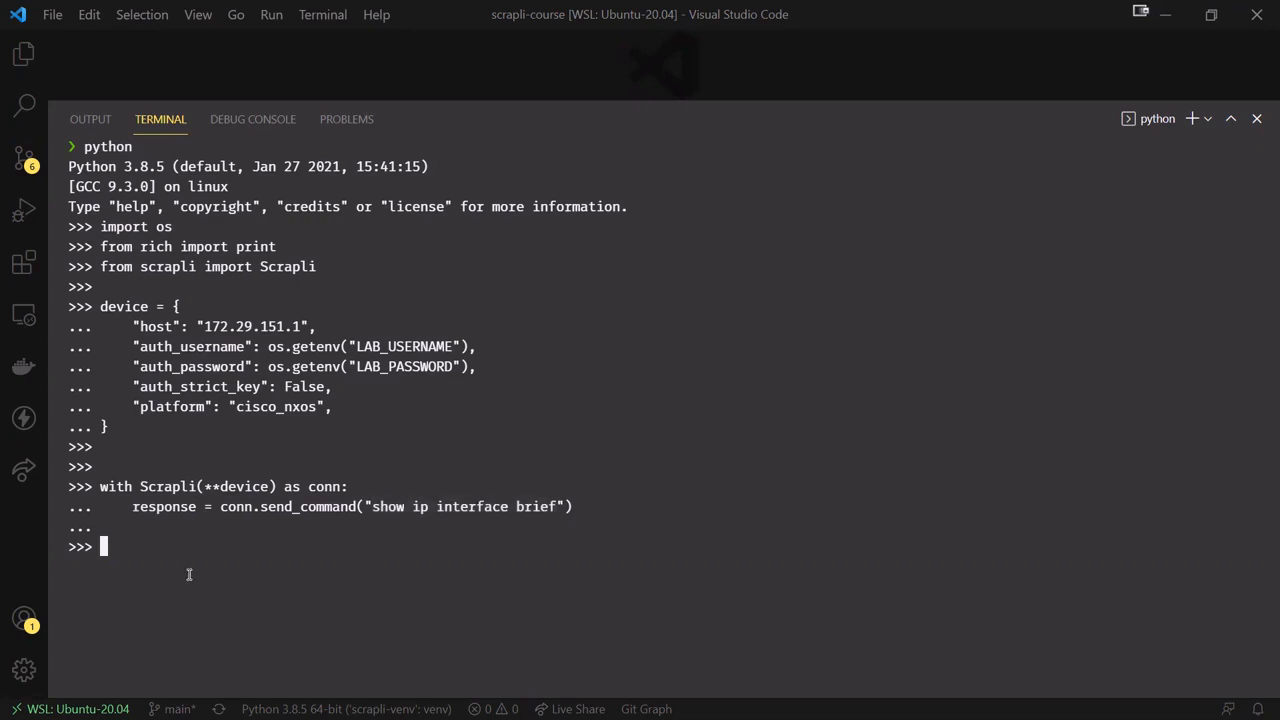
- Display the raw response.result of the command
type("response.resu")
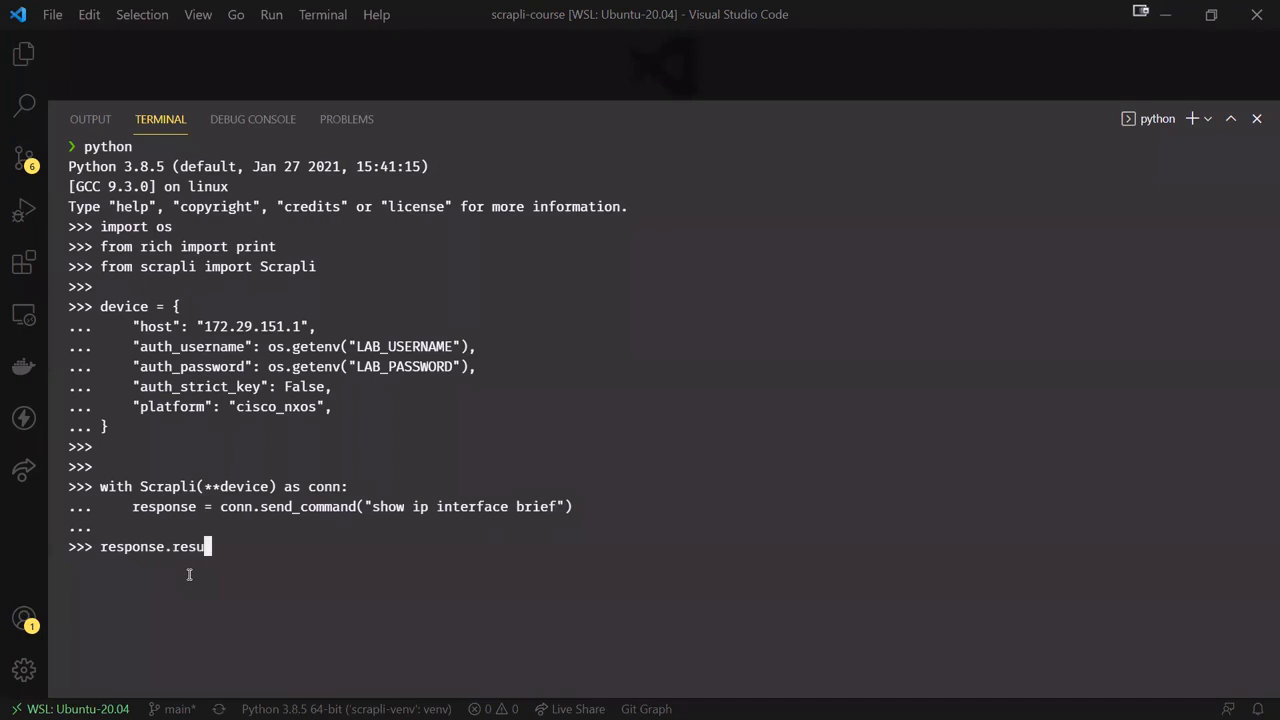
type("lt")
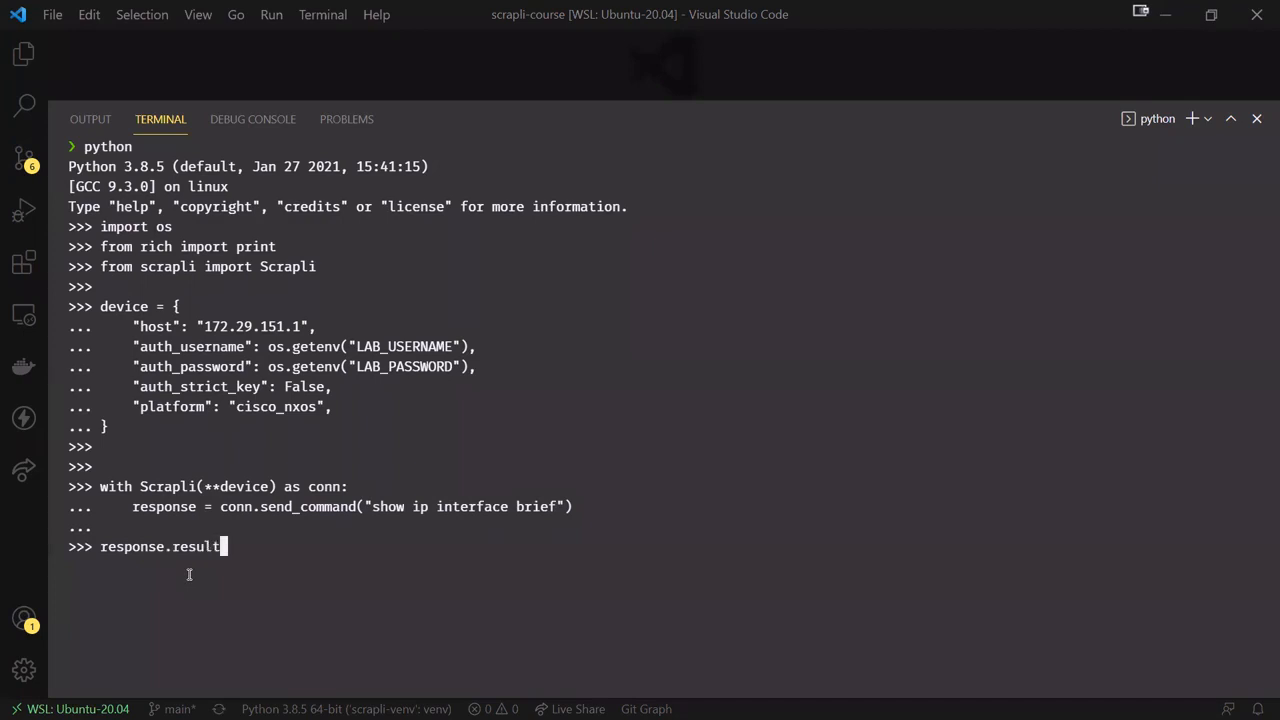
key("Return")
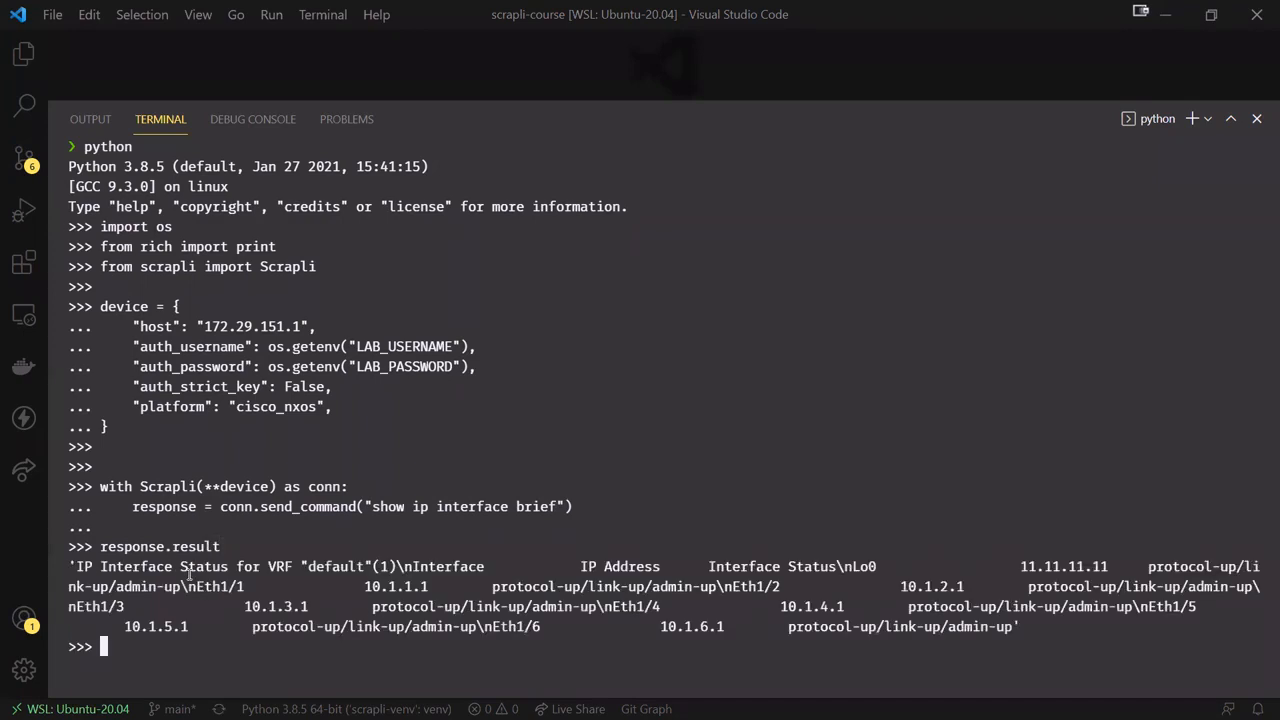
- Print response.result as a readable interface status table
type("print(")
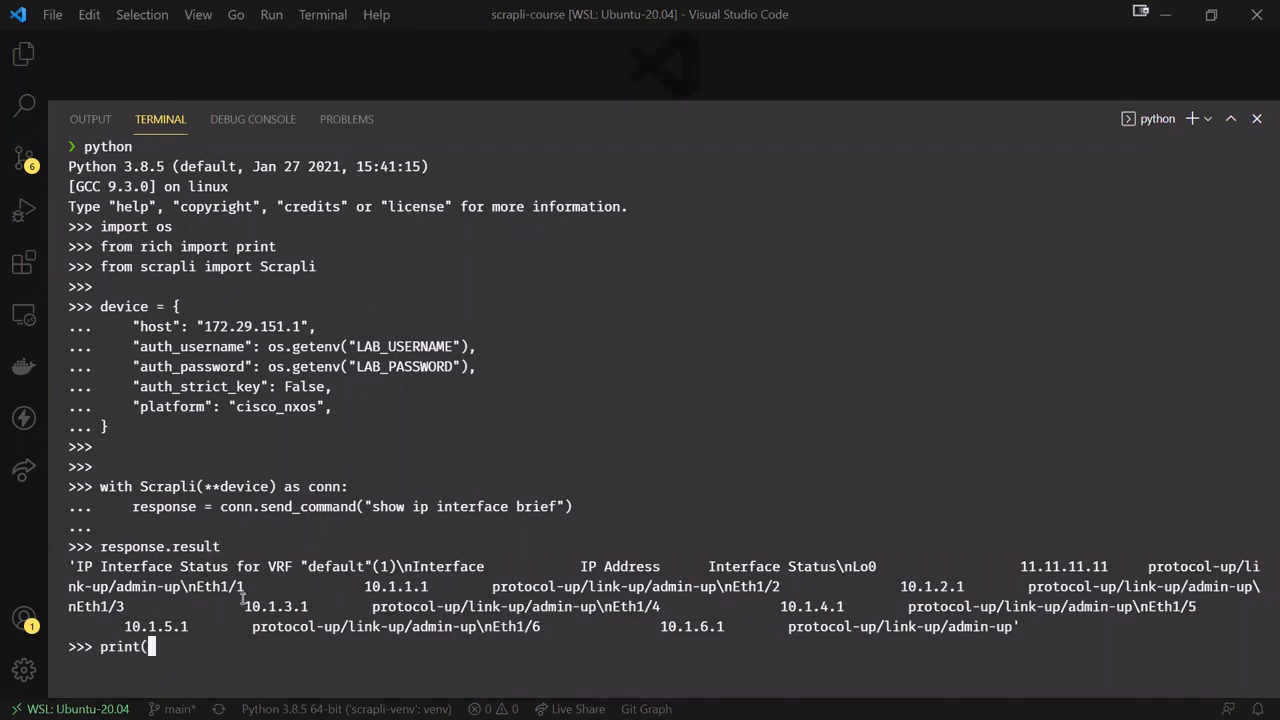
key("Return")
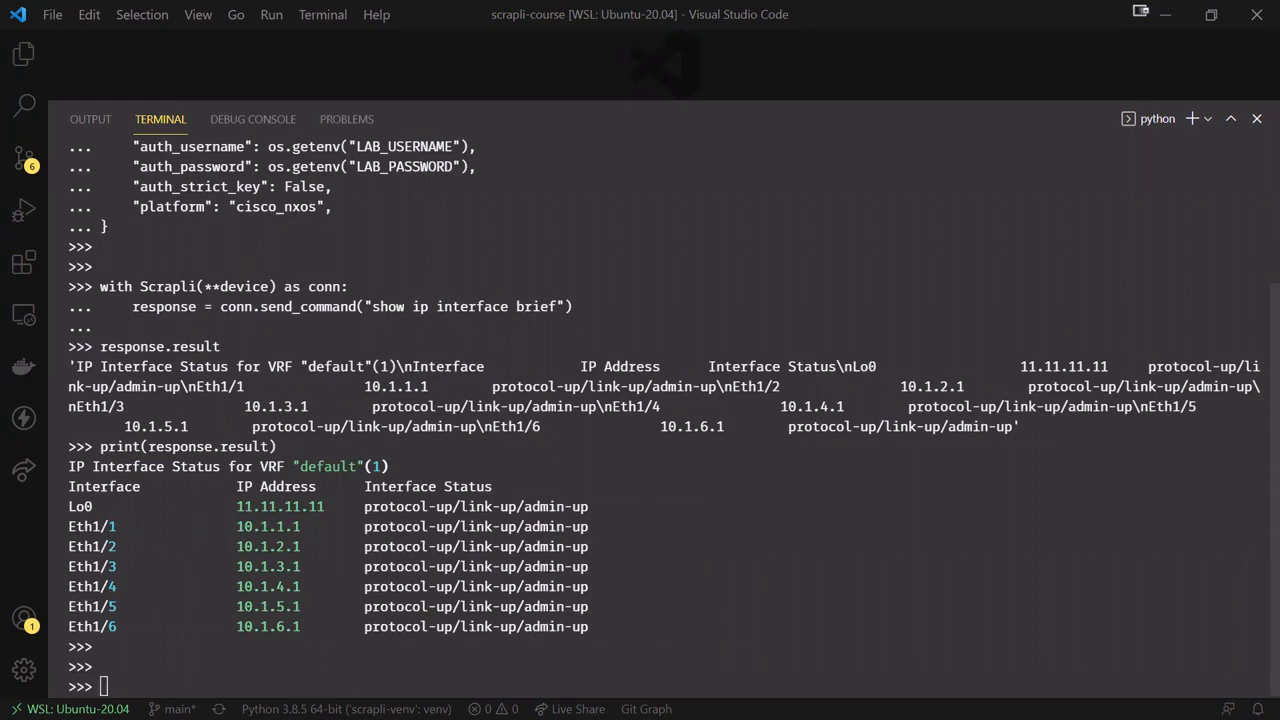
- Print response.genie_parse_output() as a structured dictionary of interface IPs and statuses
type("response.genie_parse_output(")
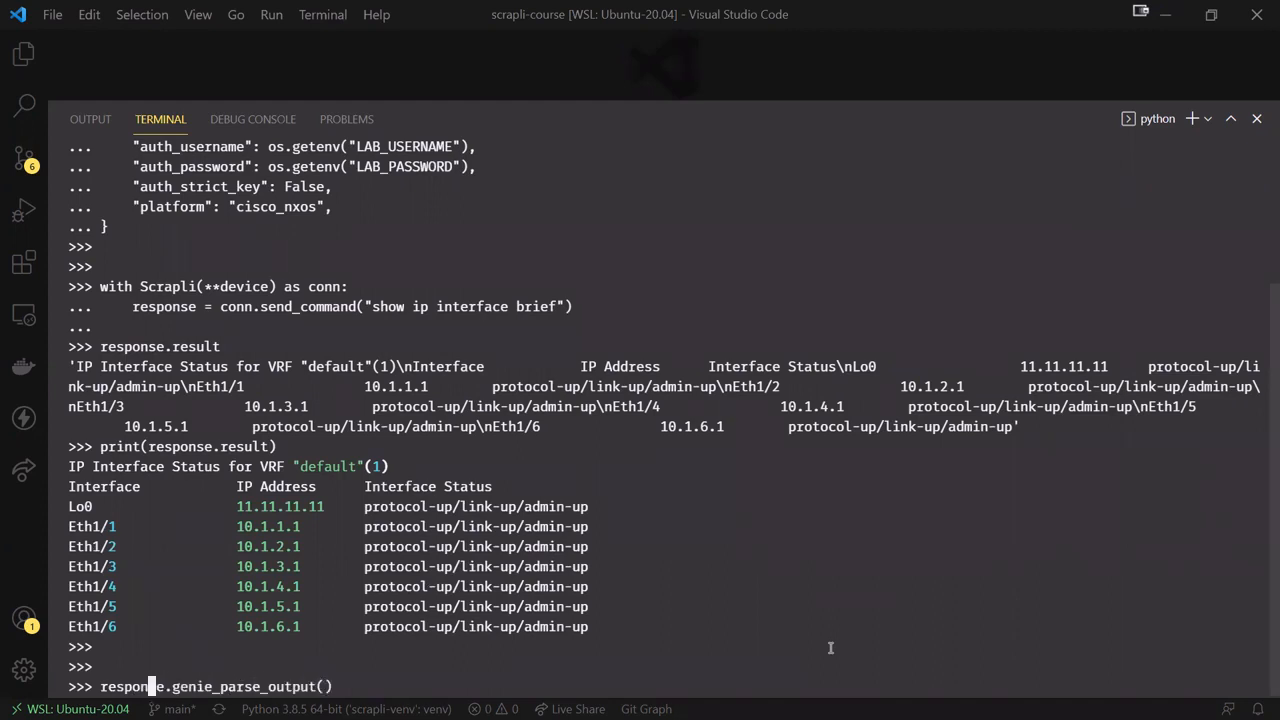
key("Return")
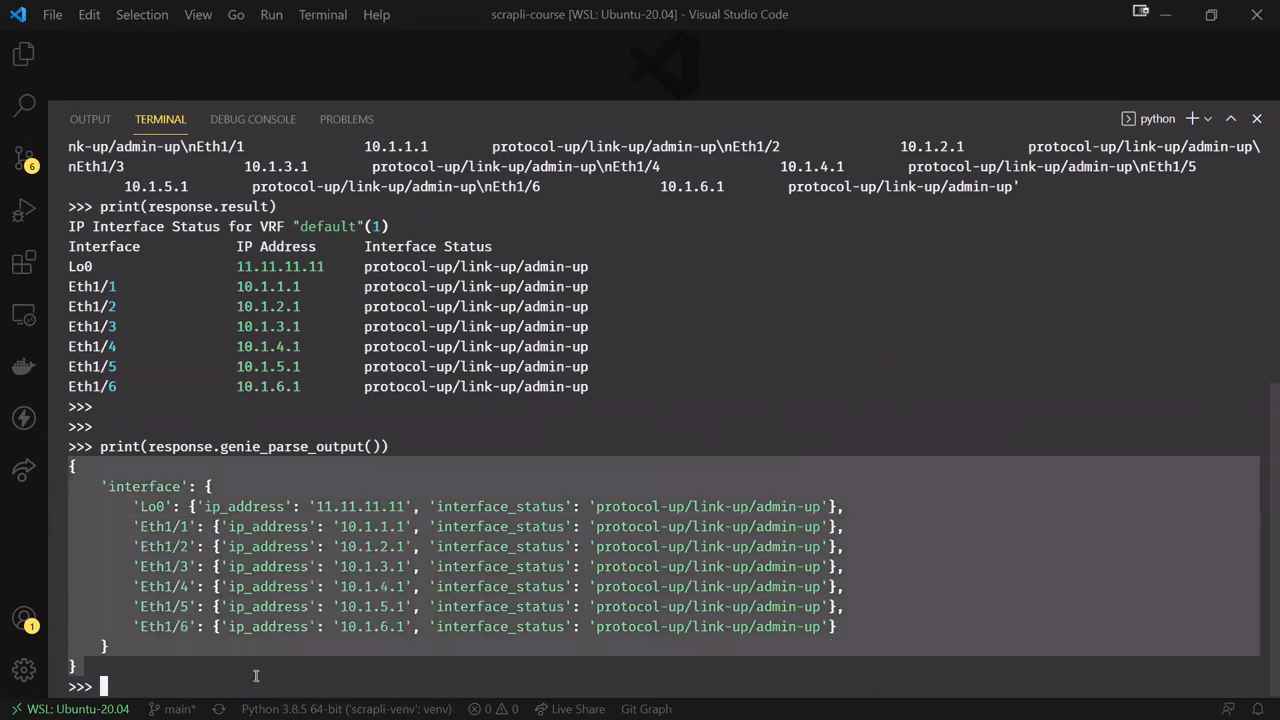
mouse_move(262, 608)
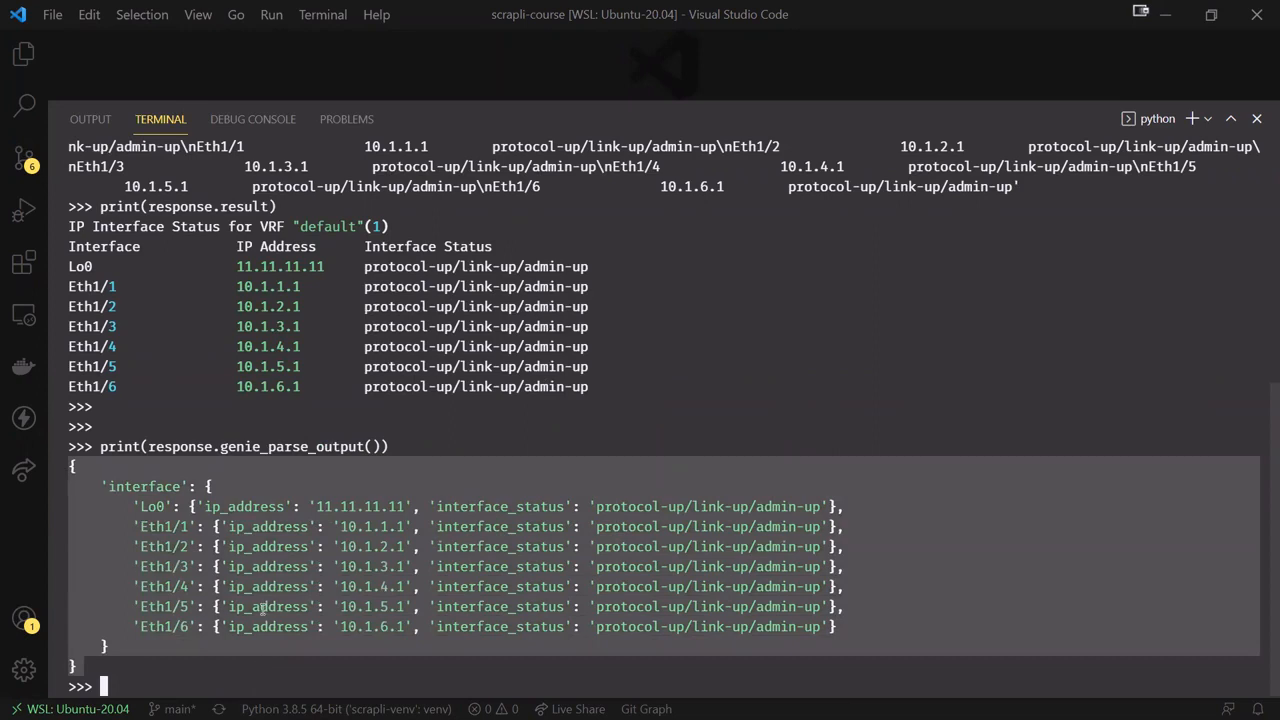